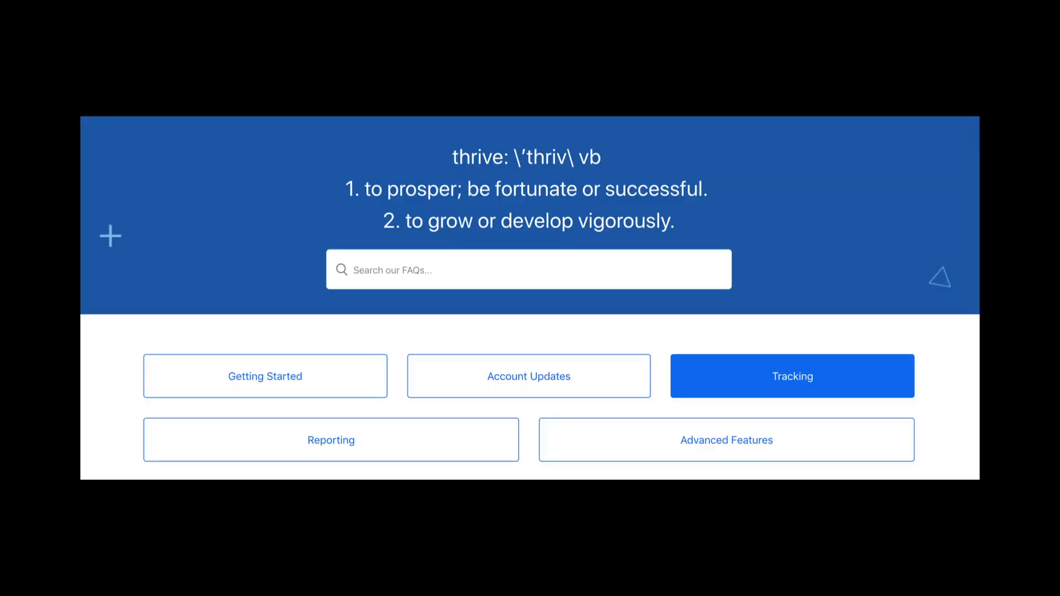
Switch from the Help Center topics to the Blog page showing recent article cards.
left_click(792, 375)
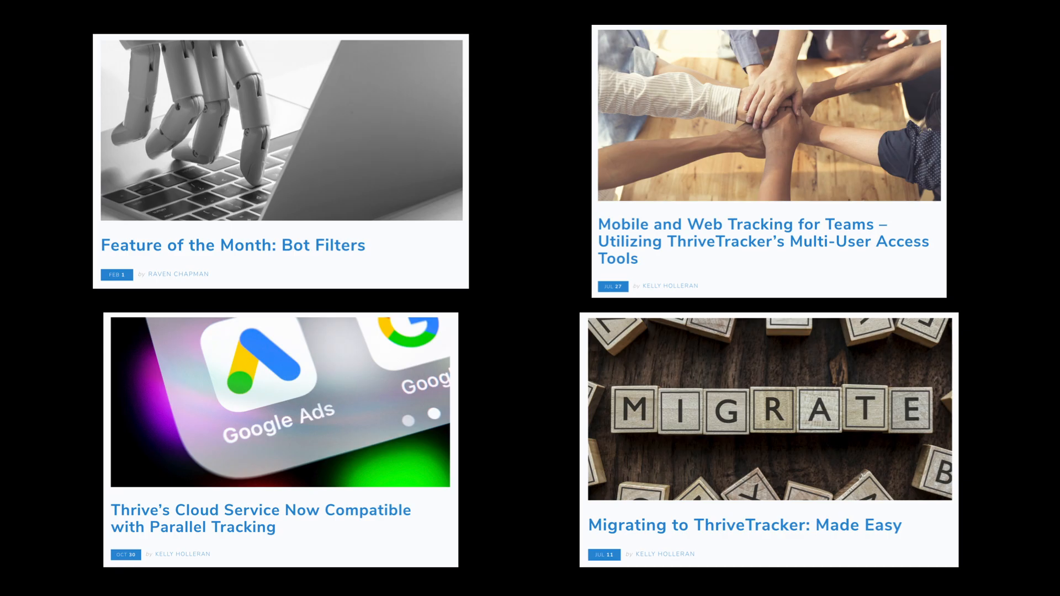